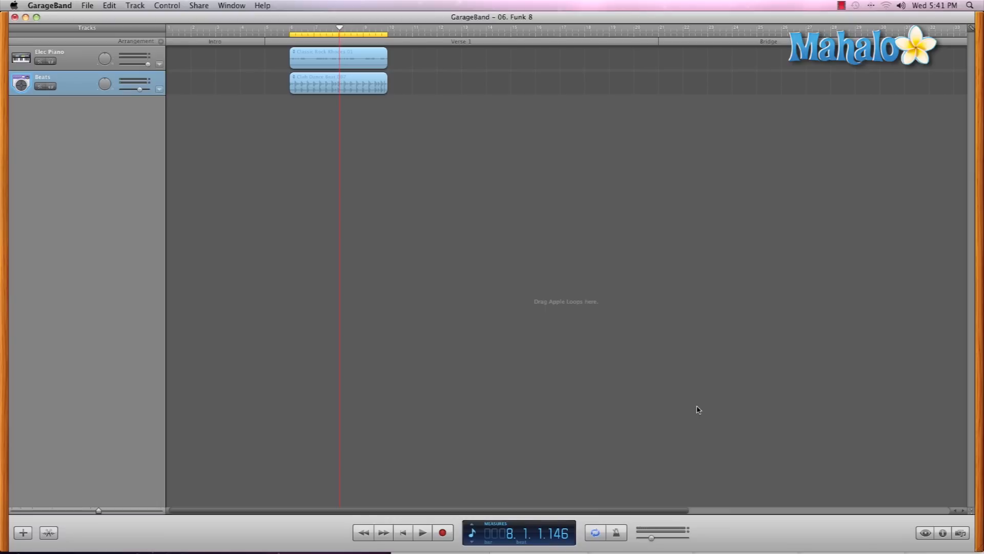
Start playback of the Funk 8 project from Verse 1
click(423, 534)
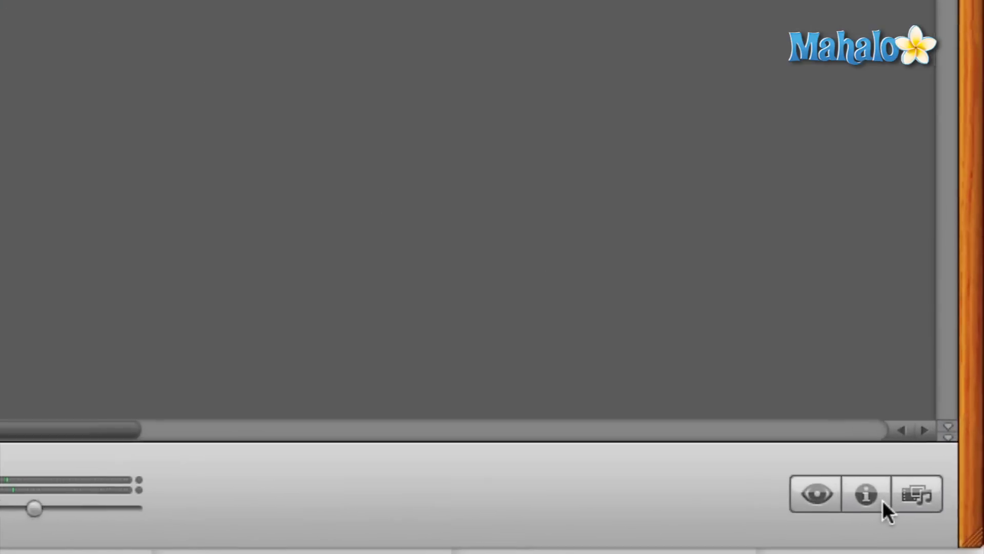
mouse_move(858, 507)
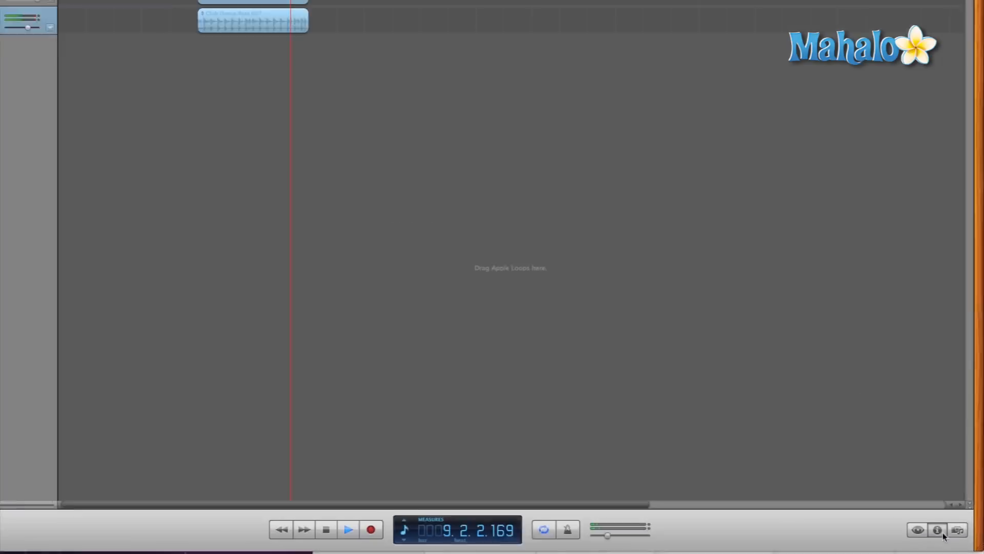
Open the Track Info pane for the Beats track to show its Drums presets
click(937, 530)
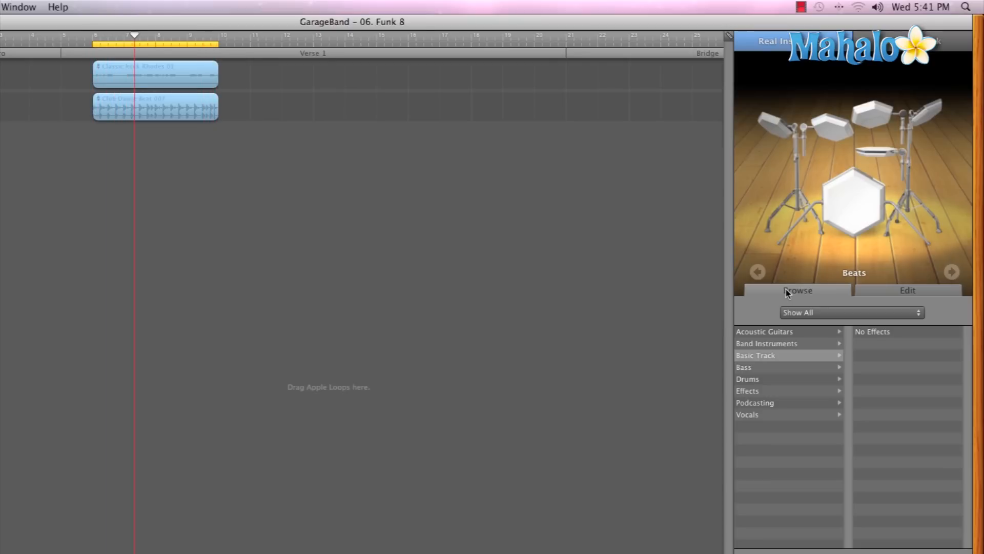
click(168, 35)
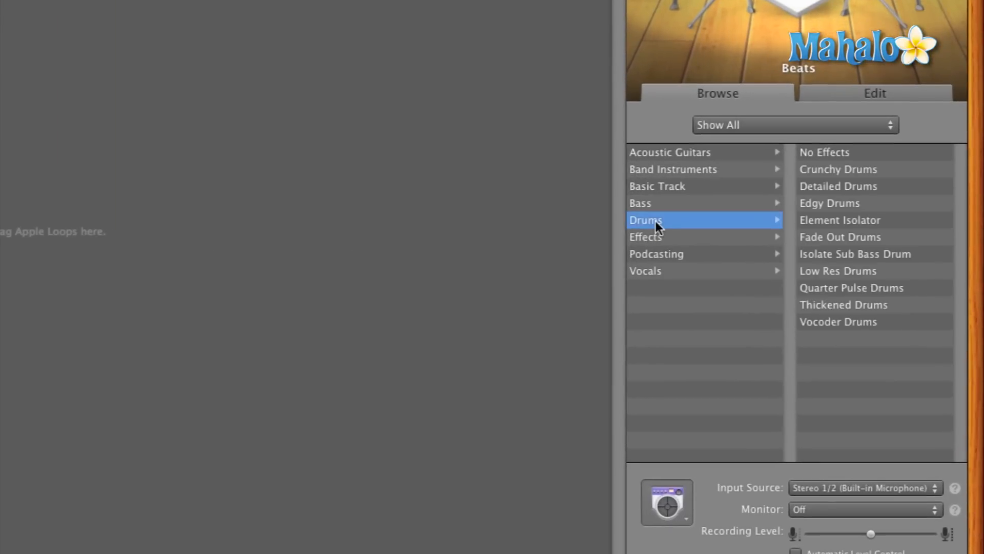
Browse the Bass effect presets, then return to the Drums preset list
click(650, 203)
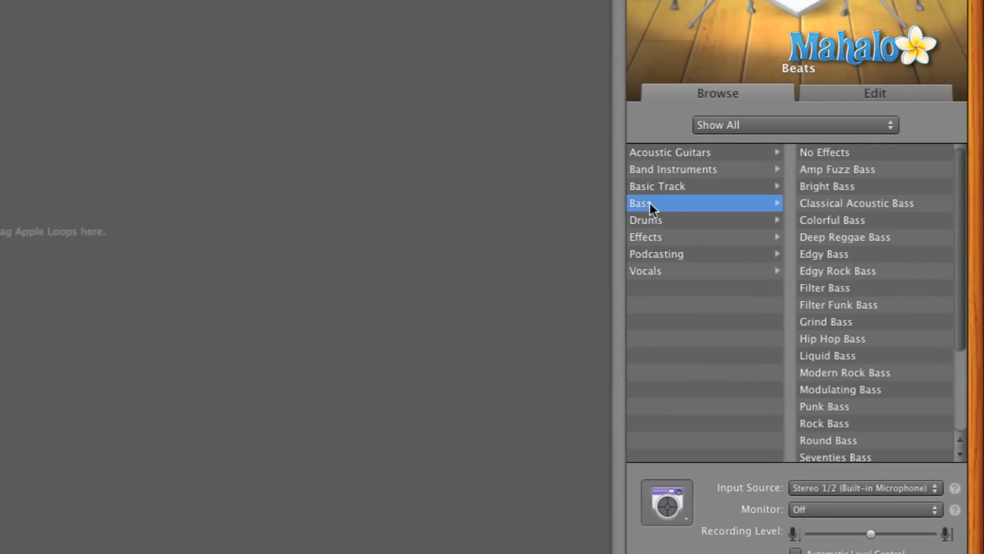
click(656, 220)
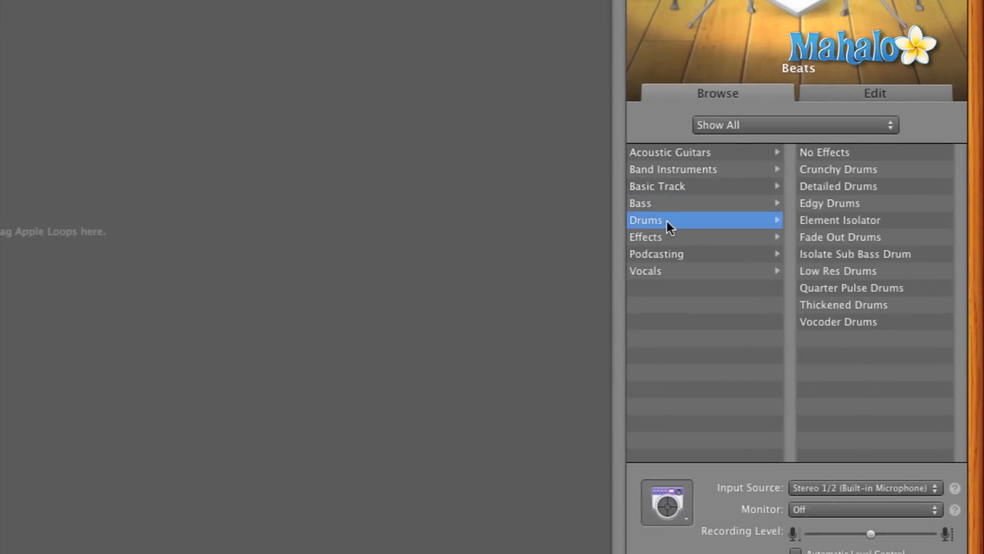
mouse_move(677, 226)
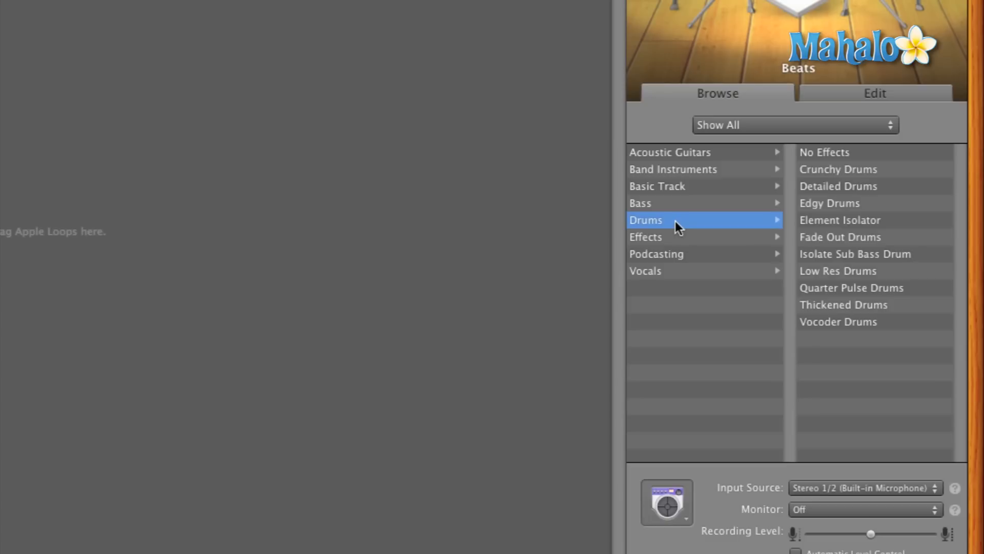
mouse_move(846, 291)
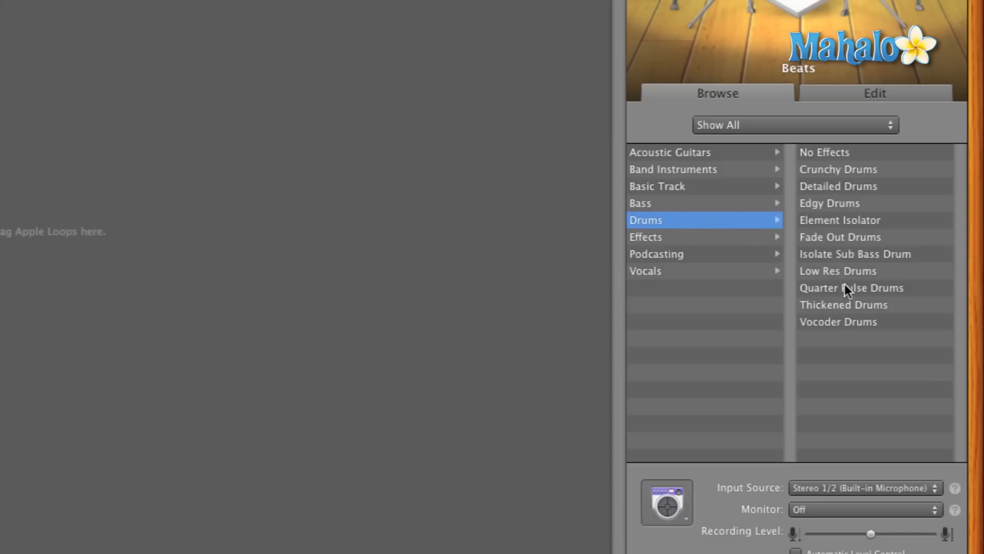
mouse_move(830, 255)
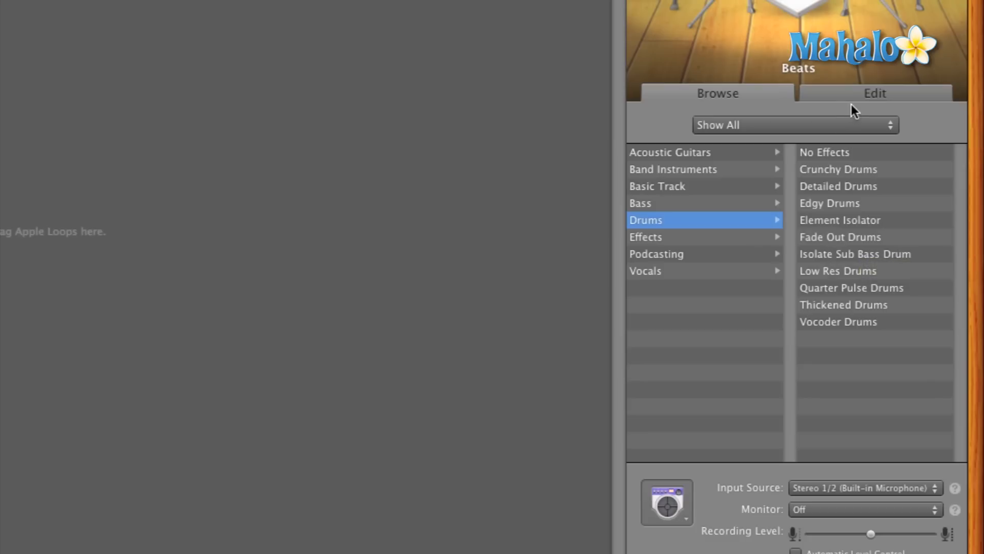
mouse_move(845, 107)
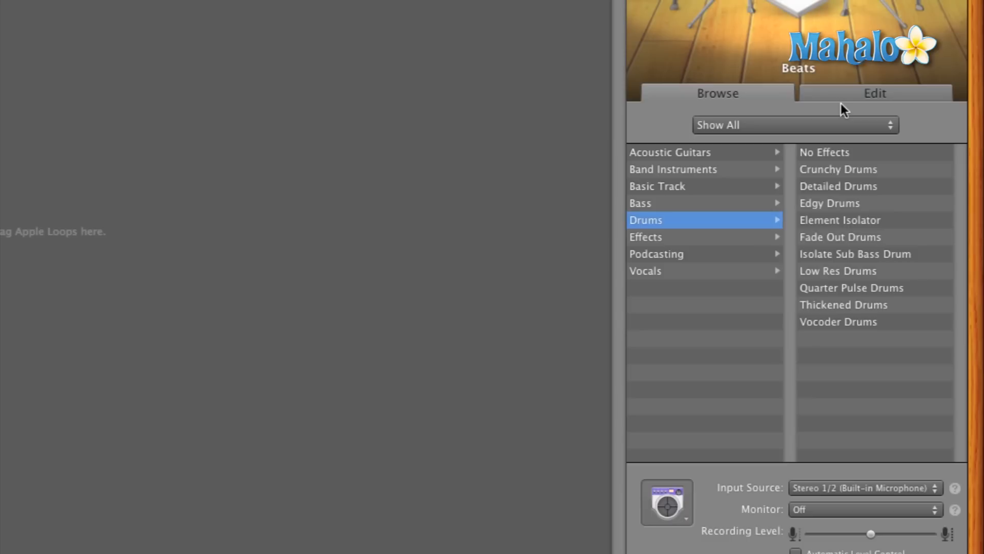
Switch to the Edit tab to show the Noise Gate, Compressor and Visual EQ slots
click(875, 94)
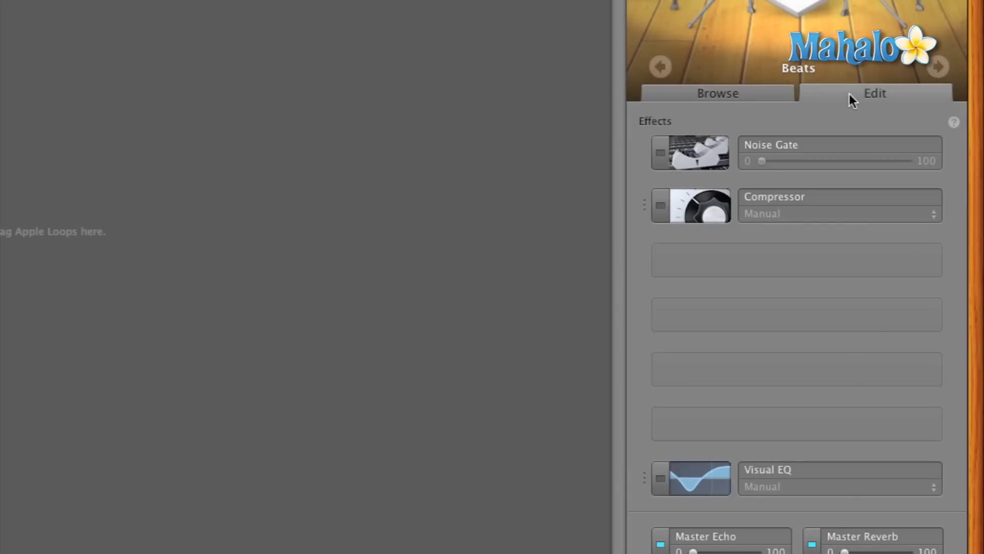
mouse_move(840, 101)
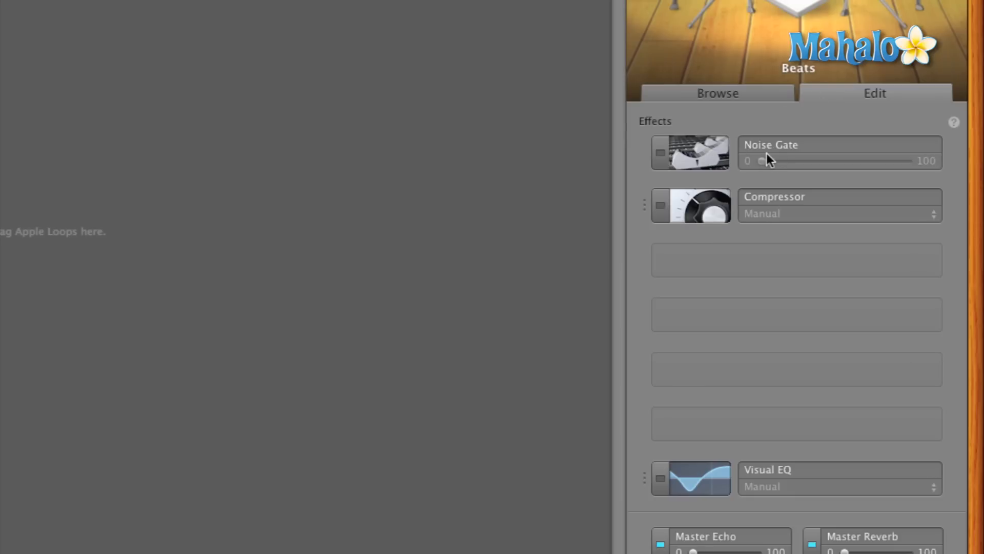
mouse_move(778, 278)
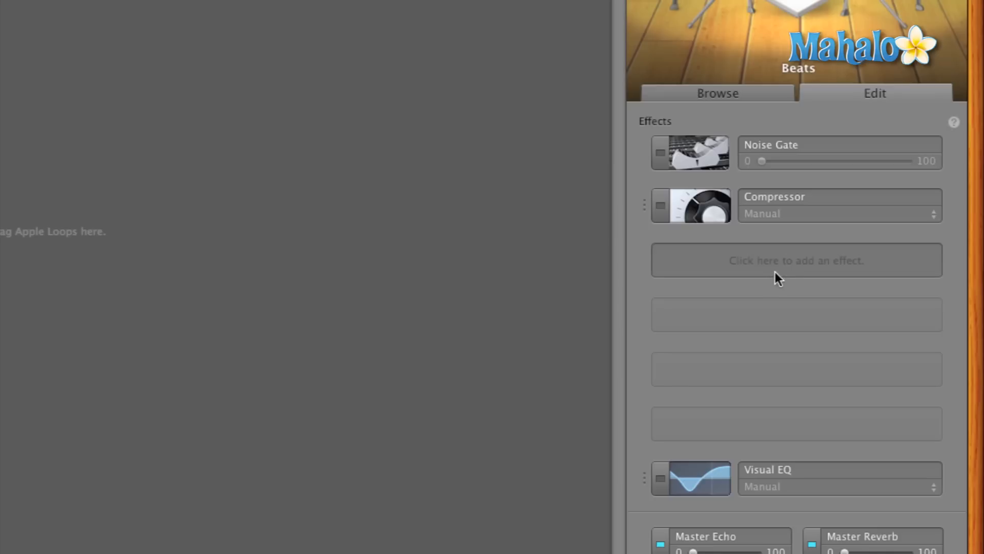